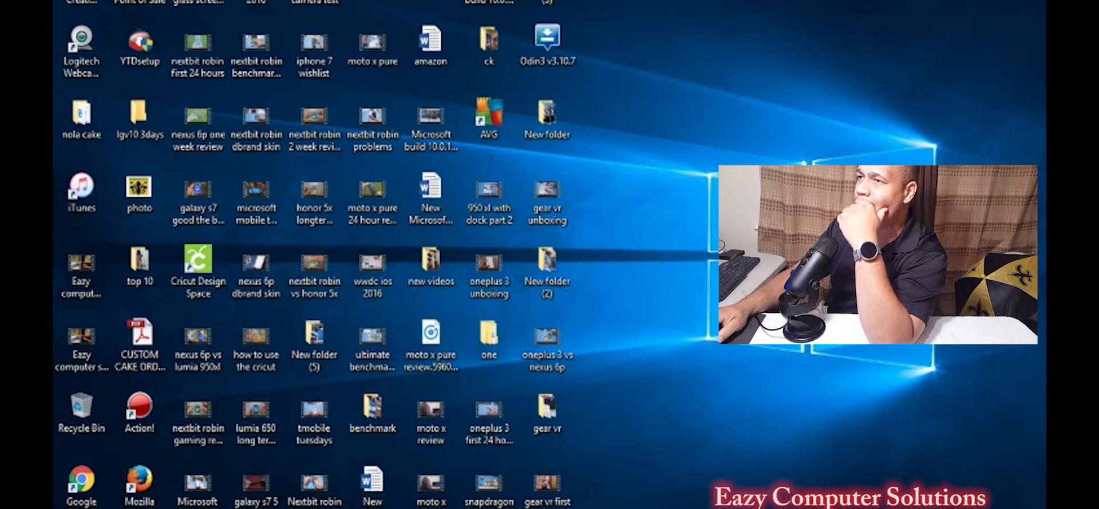
- Launch Adobe Premiere Pro CC 2015.3 from the Start menu's Most used list
click(14, 497)
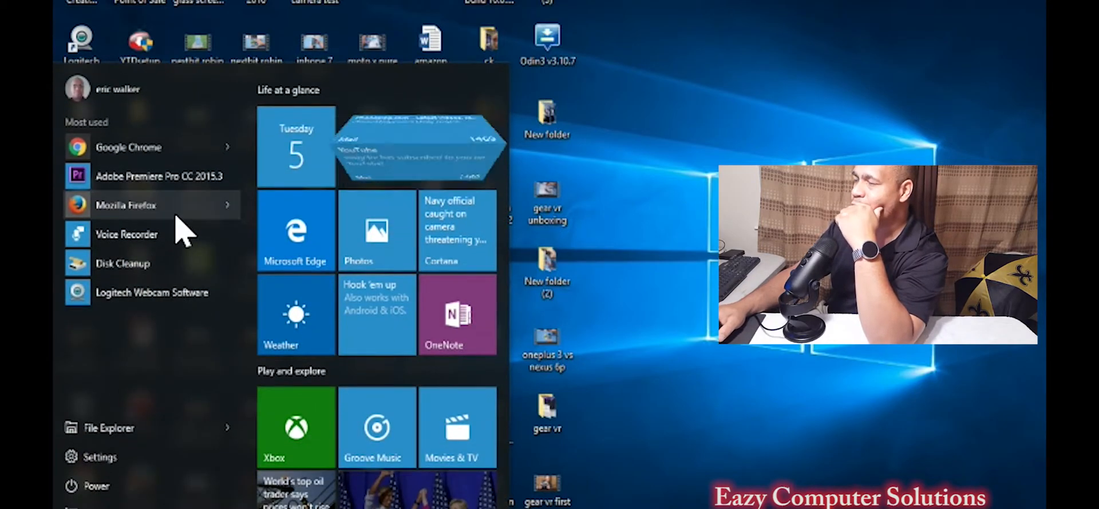
click(158, 175)
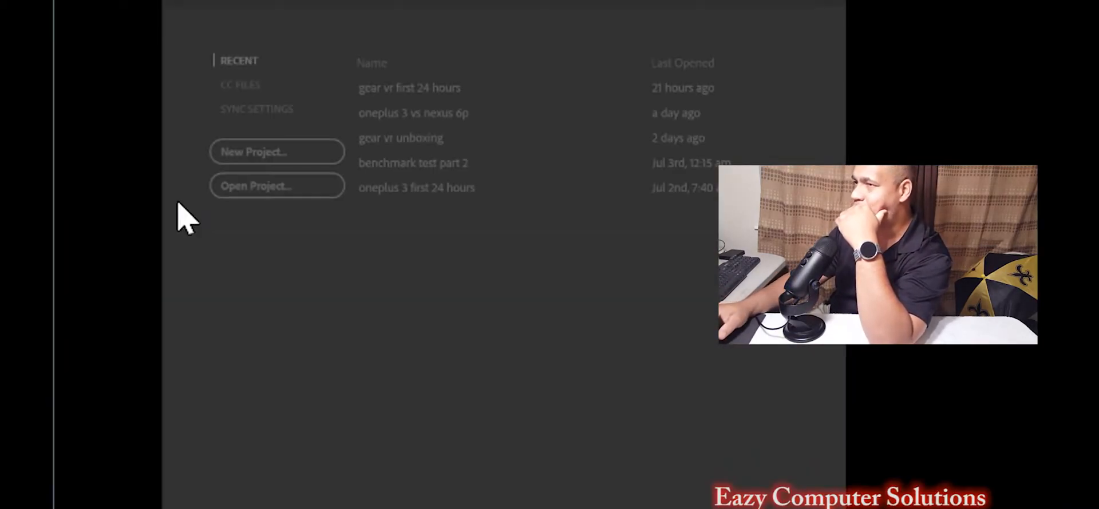
mouse_move(266, 196)
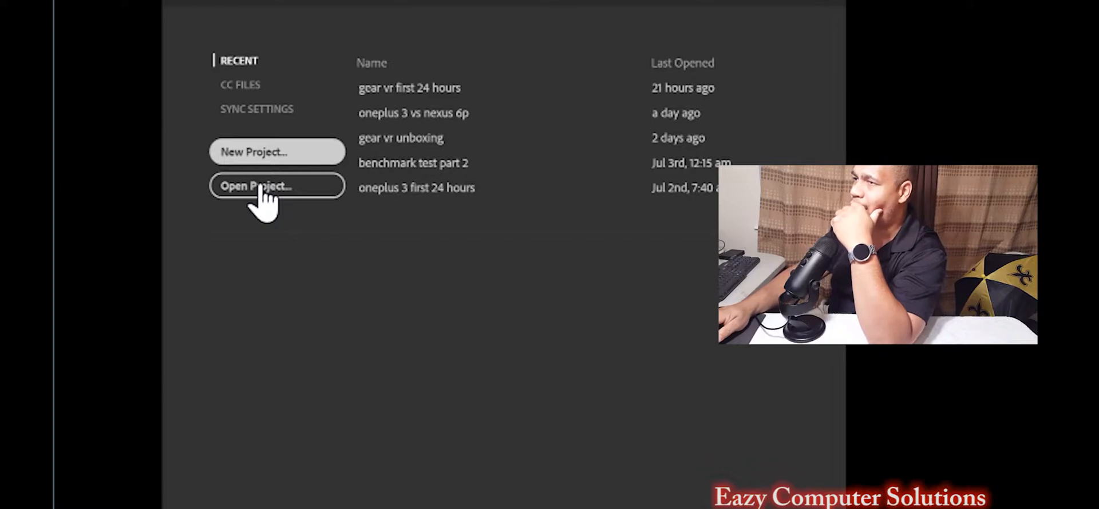
mouse_move(294, 192)
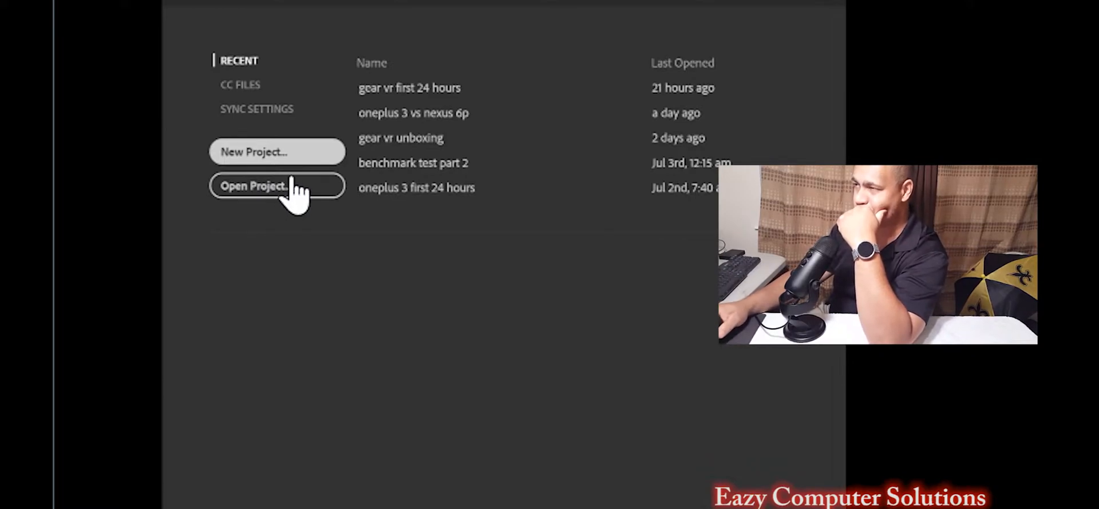
- Create a new project named 'test'
click(275, 152)
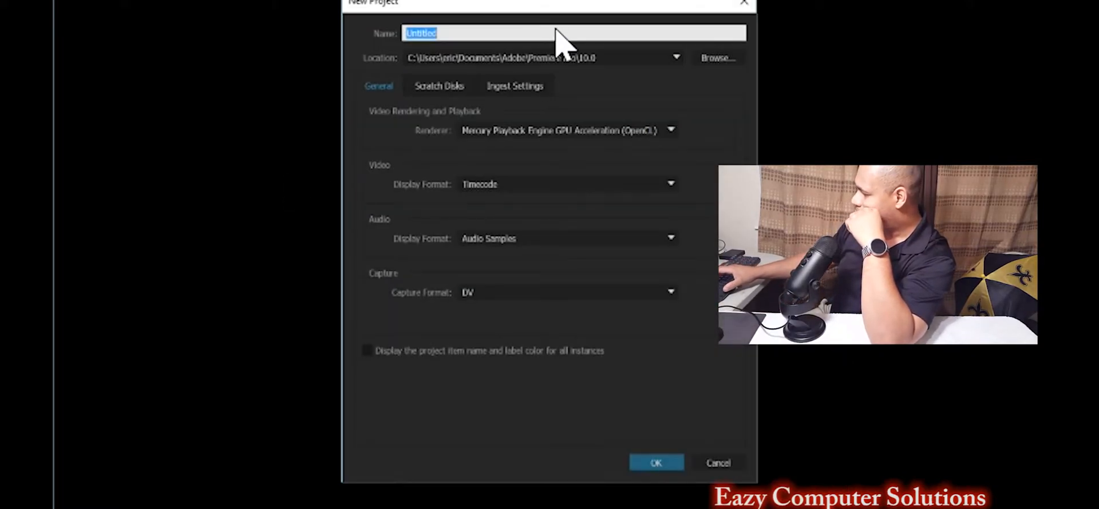
text(test)
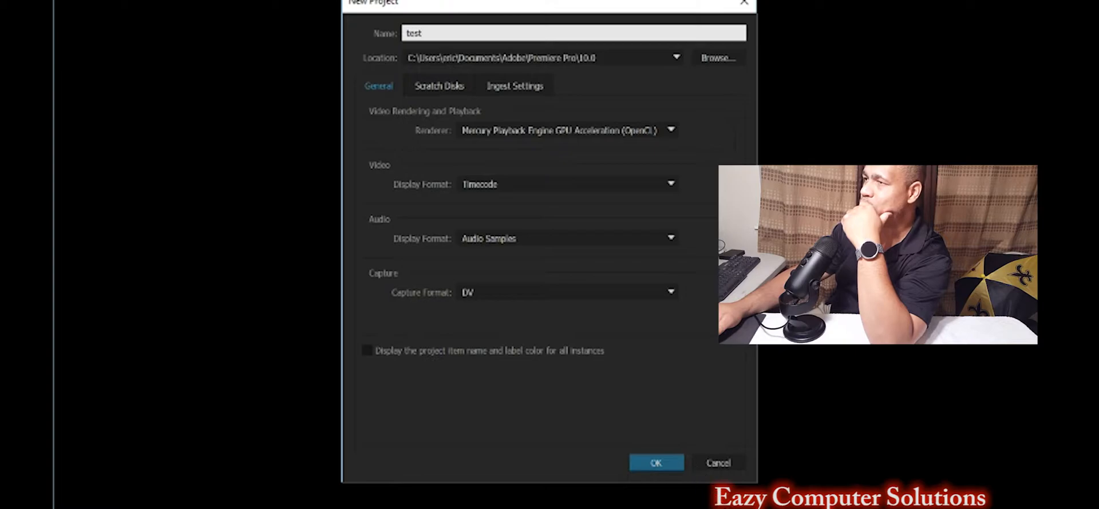
click(655, 463)
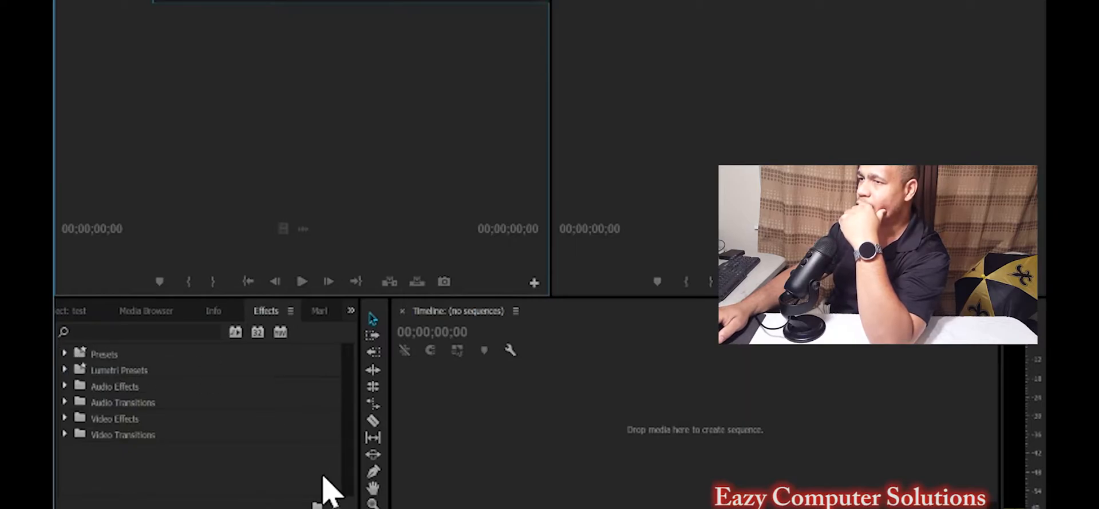
- Import DSCN1009.MOV and DSCN1010.MOV from the gear vr folder into the Project panel
click(82, 310)
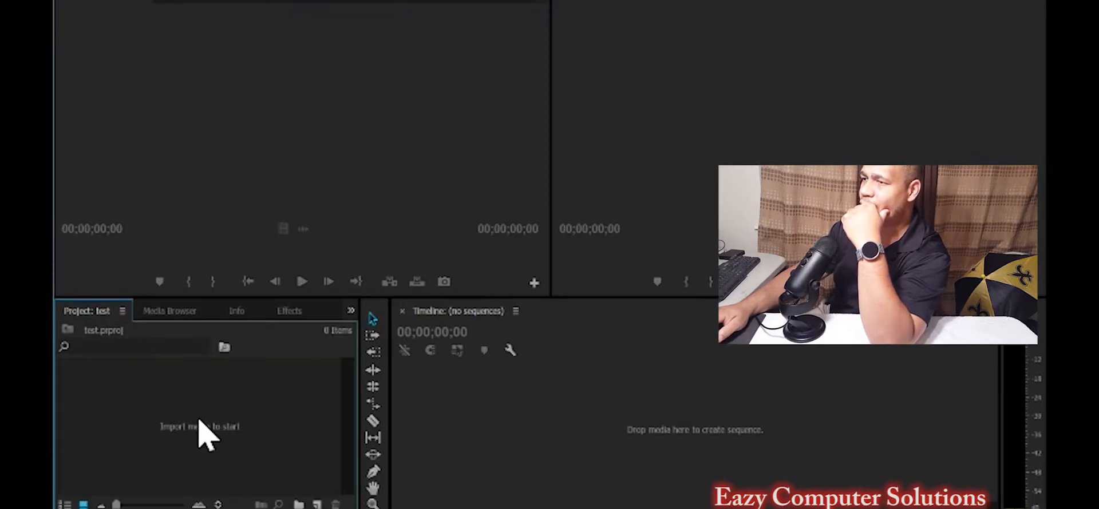
right_click(203, 428)
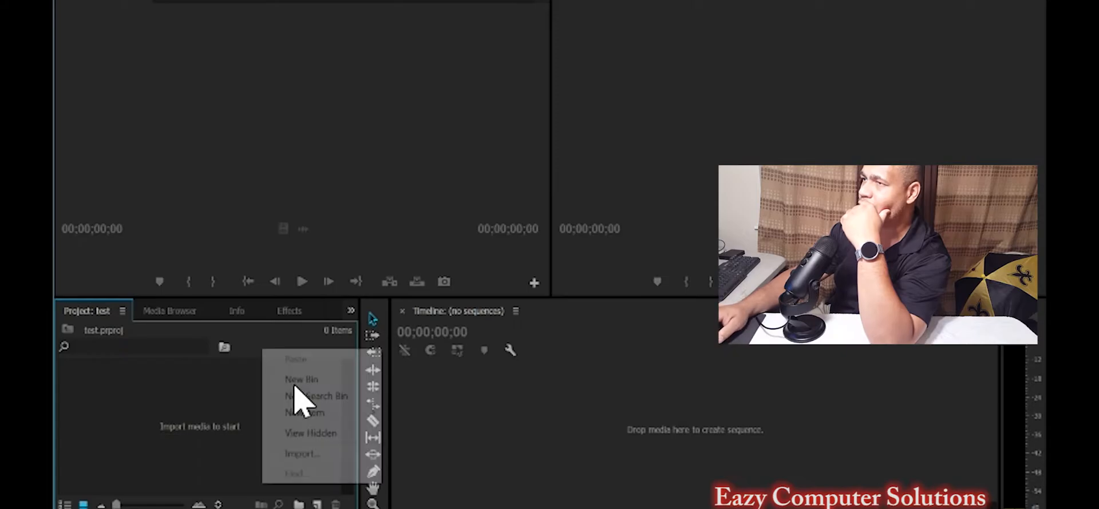
click(302, 453)
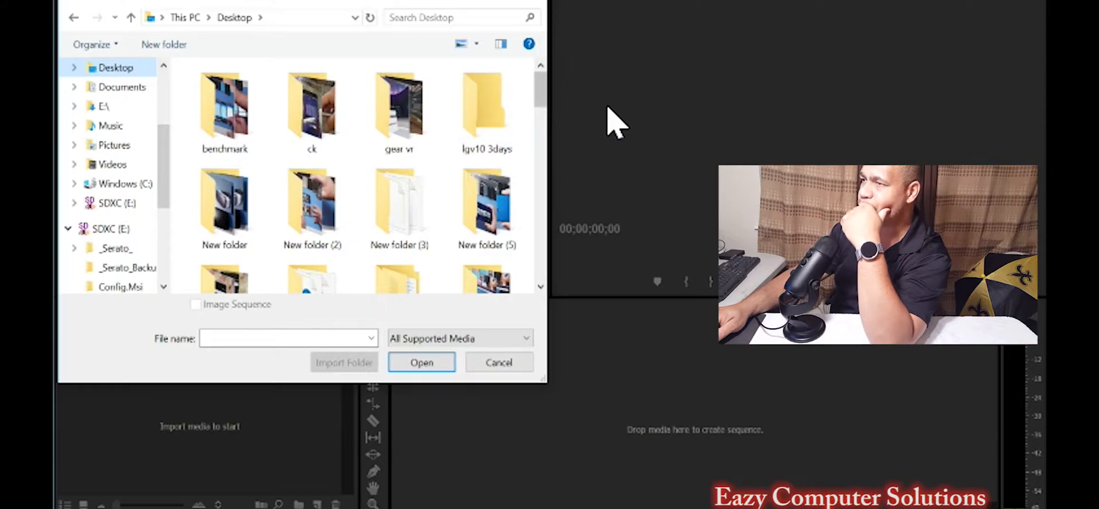
scroll(down, 3)
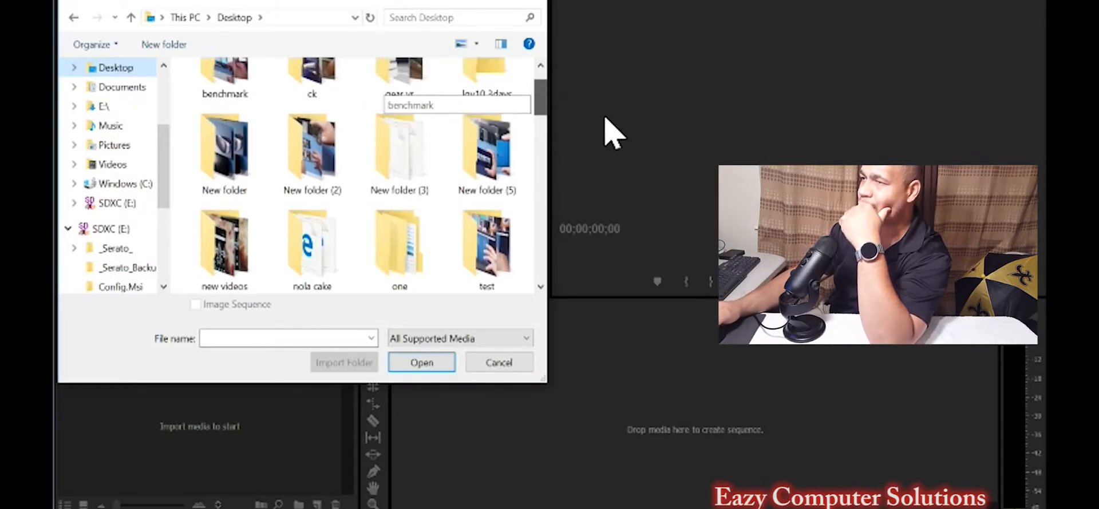
click(400, 108)
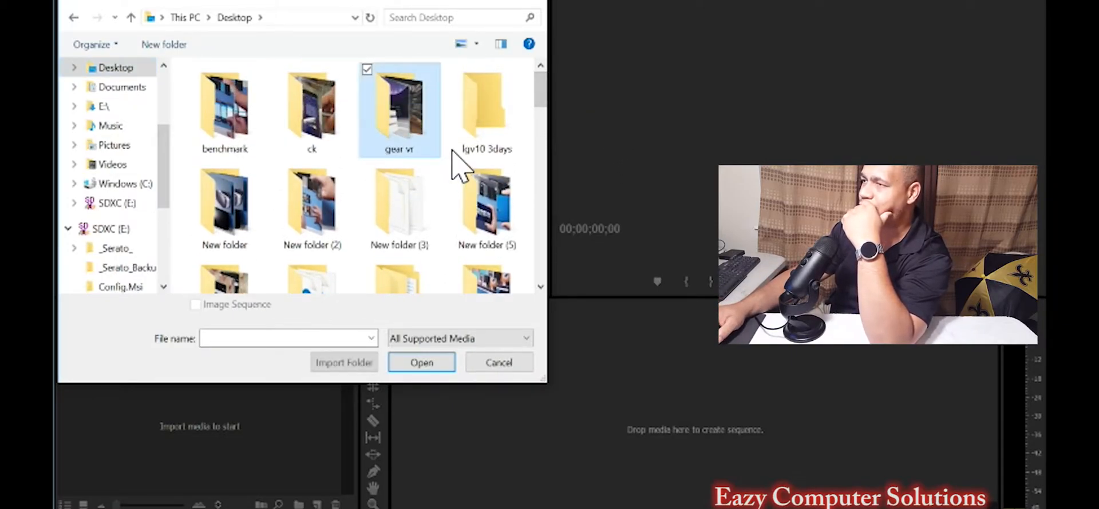
double_click(400, 105)
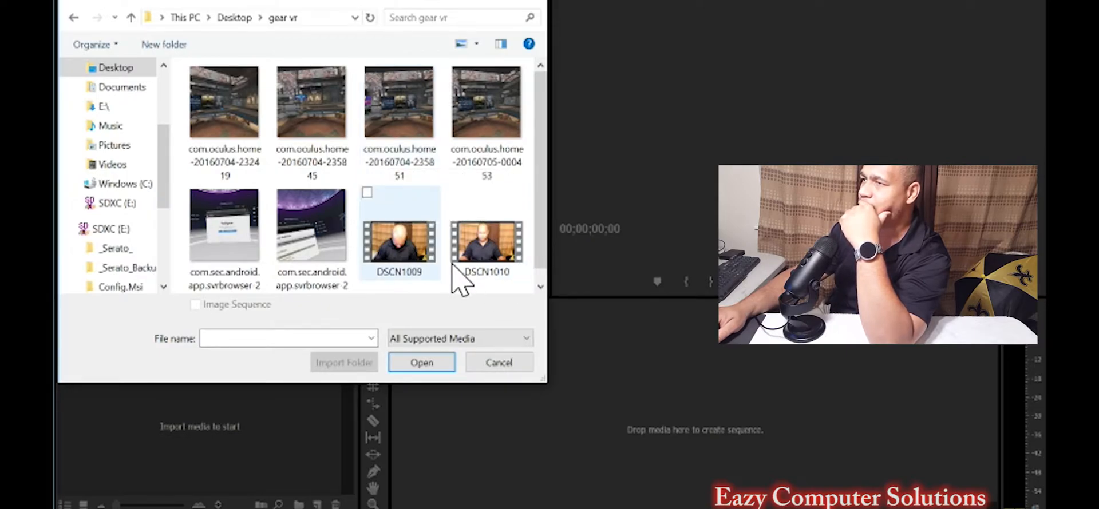
mouse_move(480, 301)
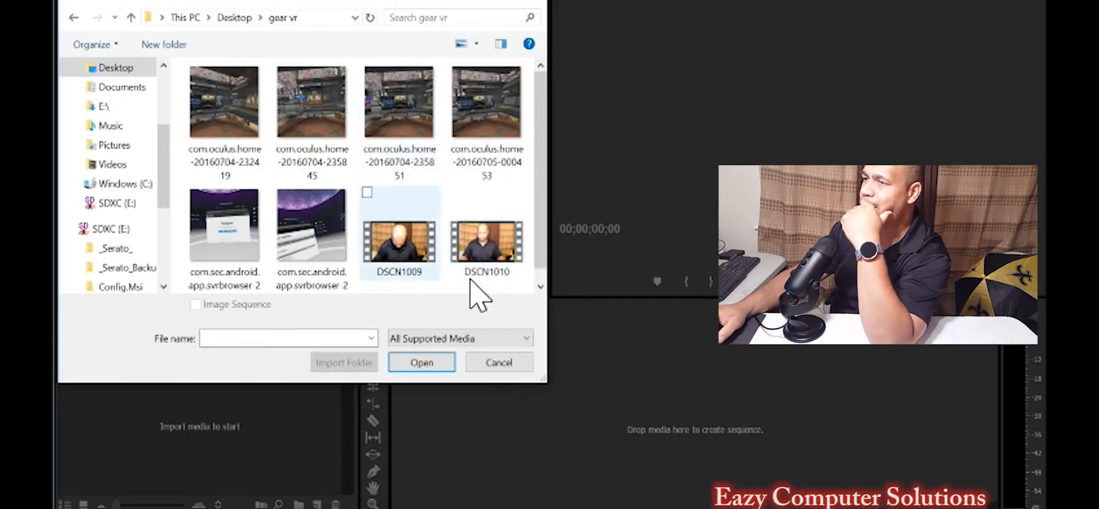
mouse_move(399, 238)
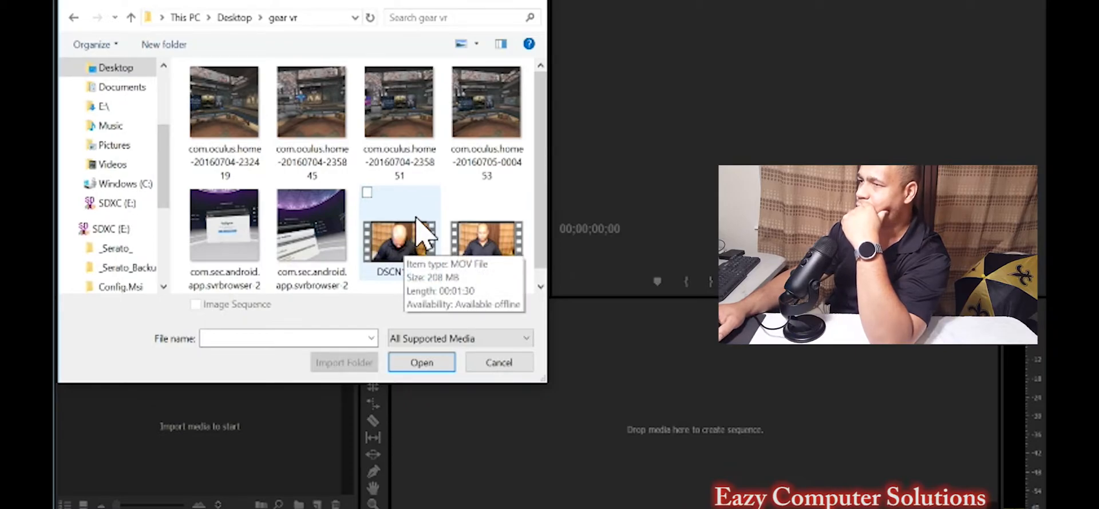
click(486, 231)
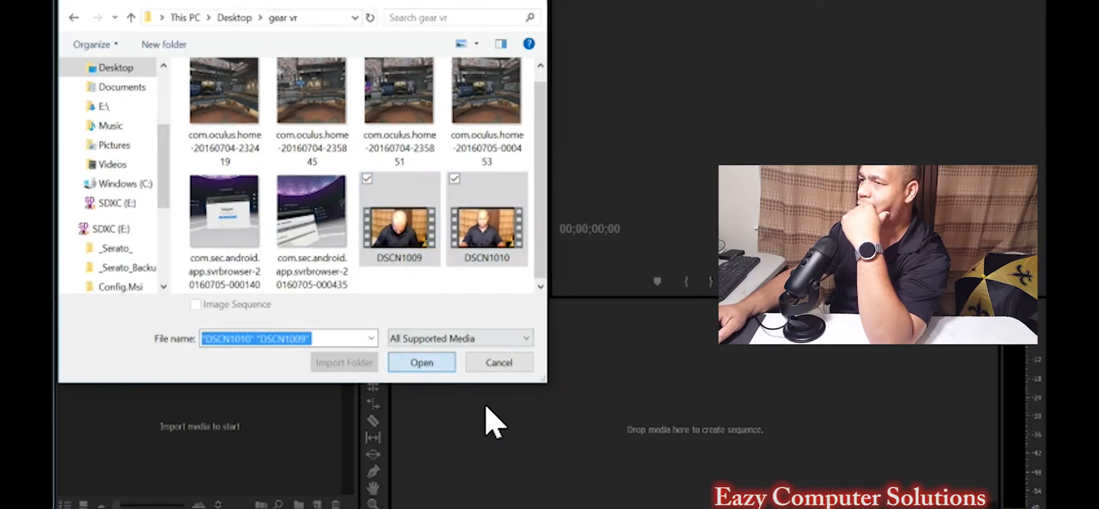
click(421, 362)
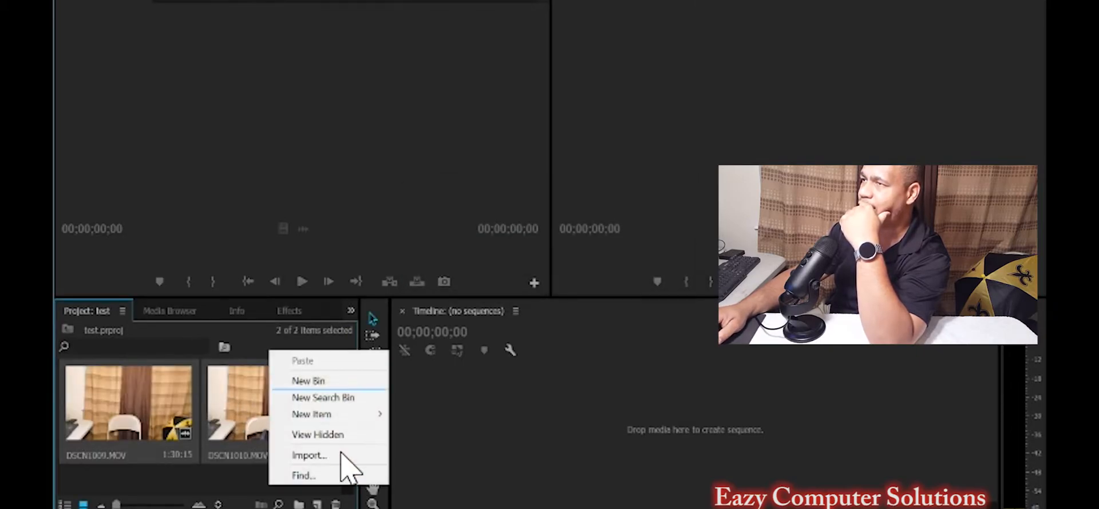
- Import the Gear VR recordings and the Eazy Computer Solution 2 intro video from the Desktop
click(309, 455)
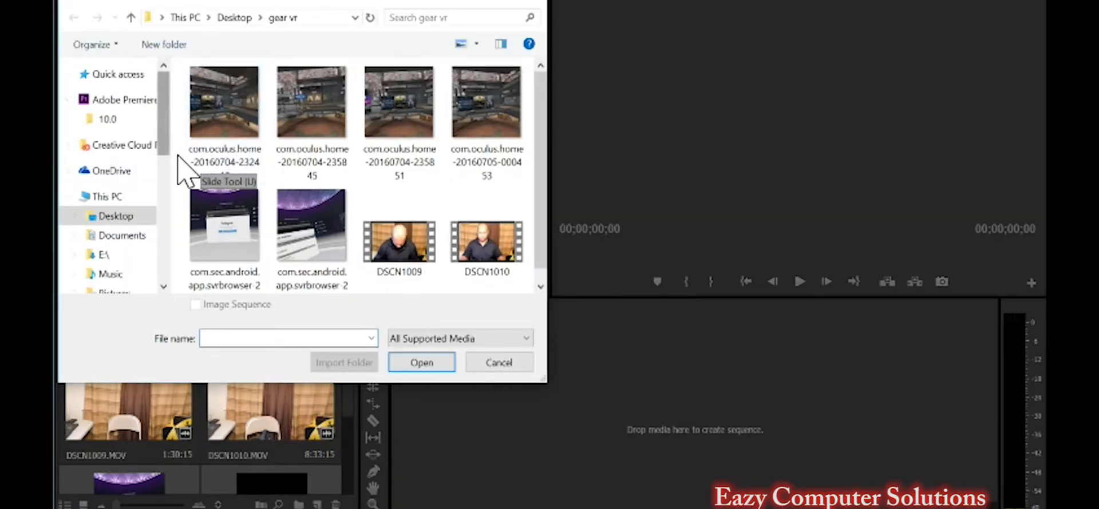
scroll(down, 3)
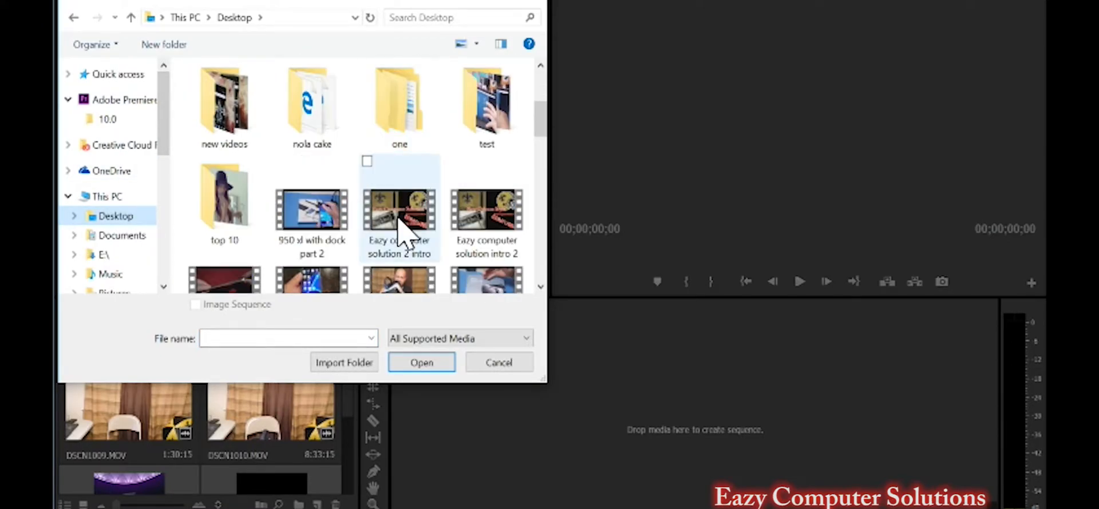
click(421, 362)
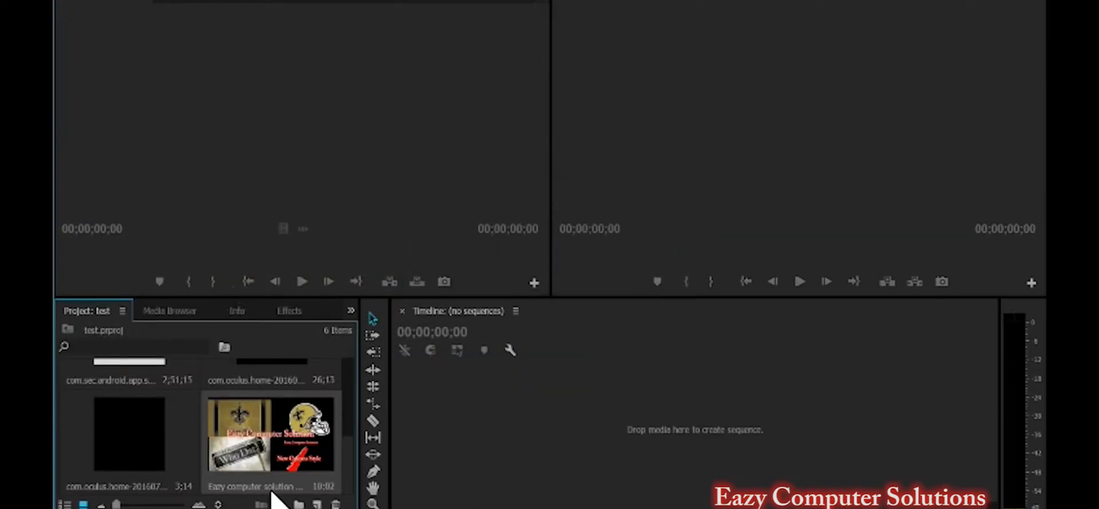
- Preview the intro video and import the Galactic Damages music track from Downloads
double_click(271, 438)
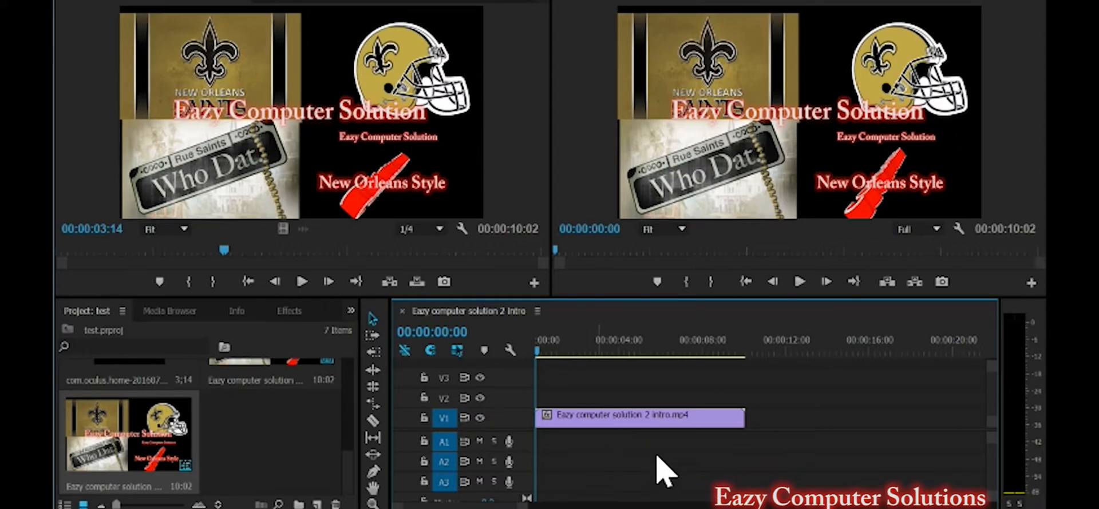
mouse_move(645, 483)
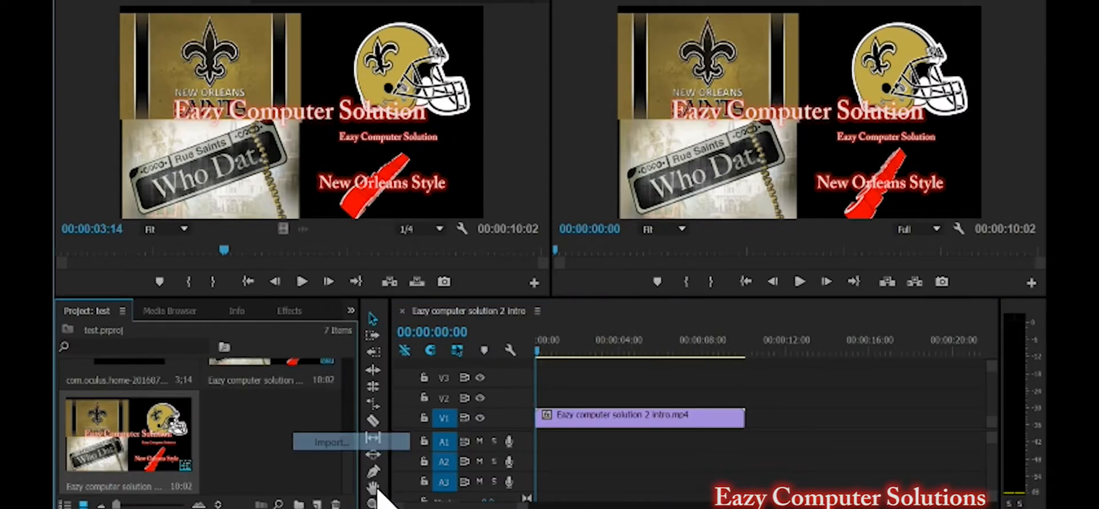
click(330, 441)
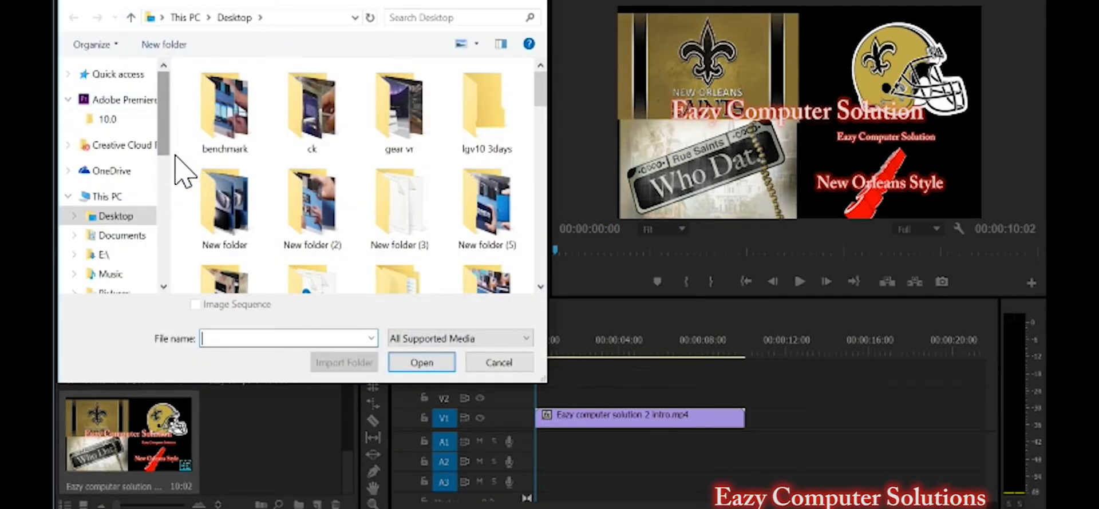
click(122, 228)
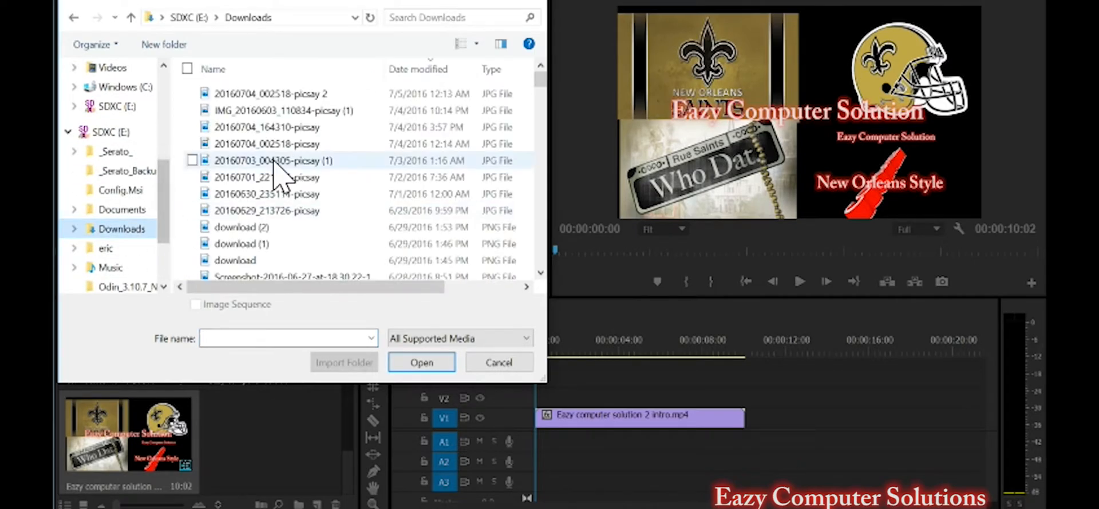
scroll(down, 3)
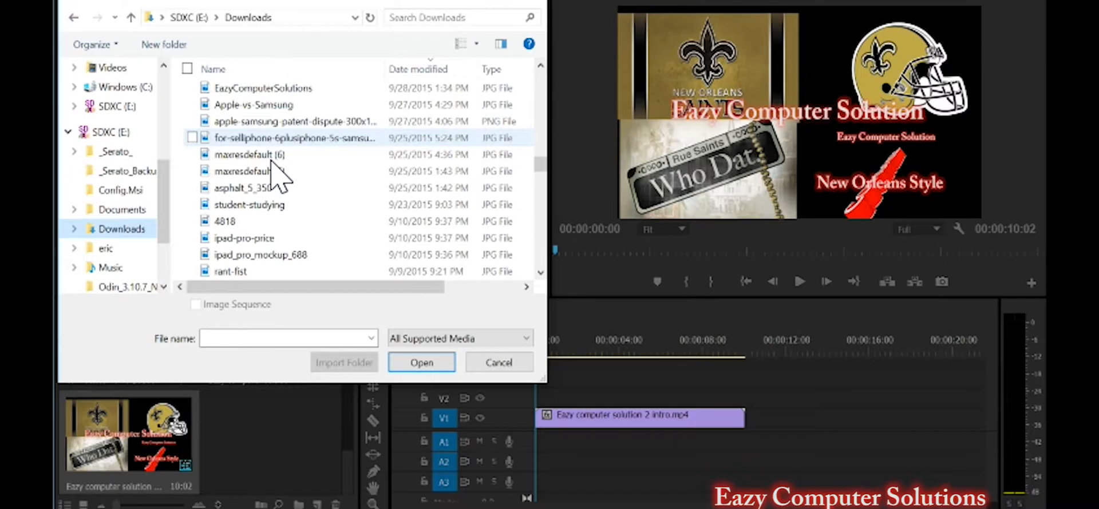
click(422, 362)
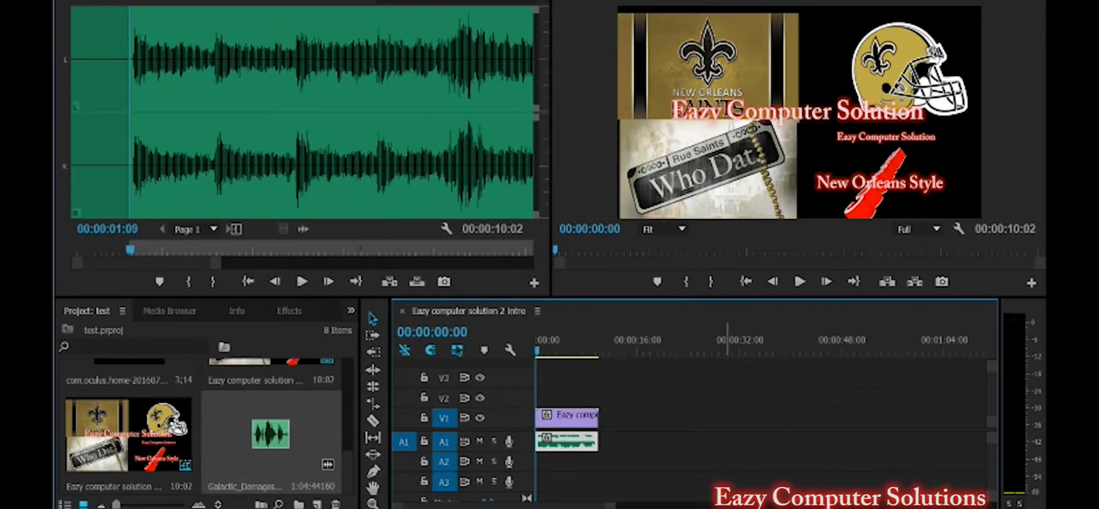
mouse_move(890, 336)
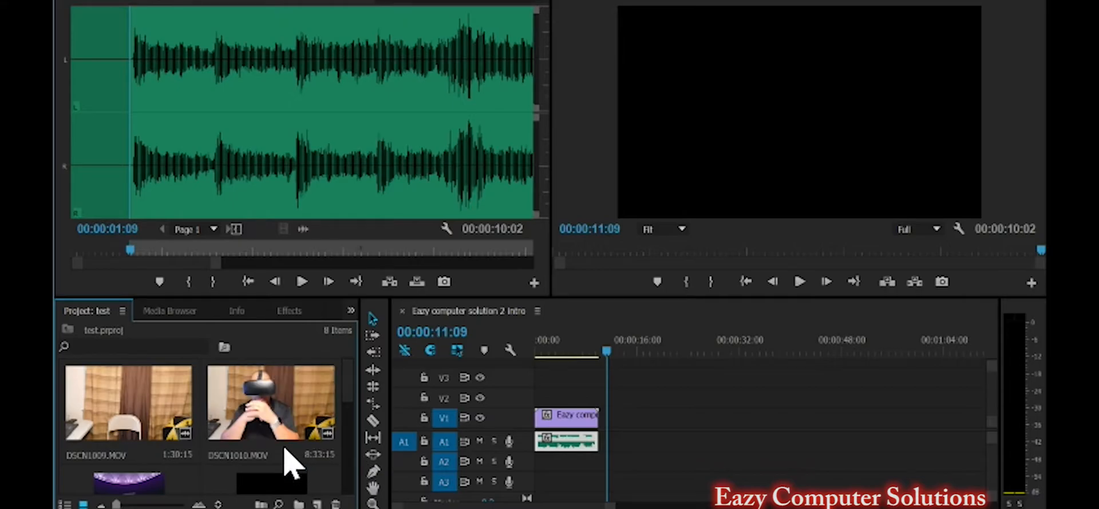
- Open DSCN1010.MOV in the Source Monitor and set an In point to trim its start
double_click(269, 403)
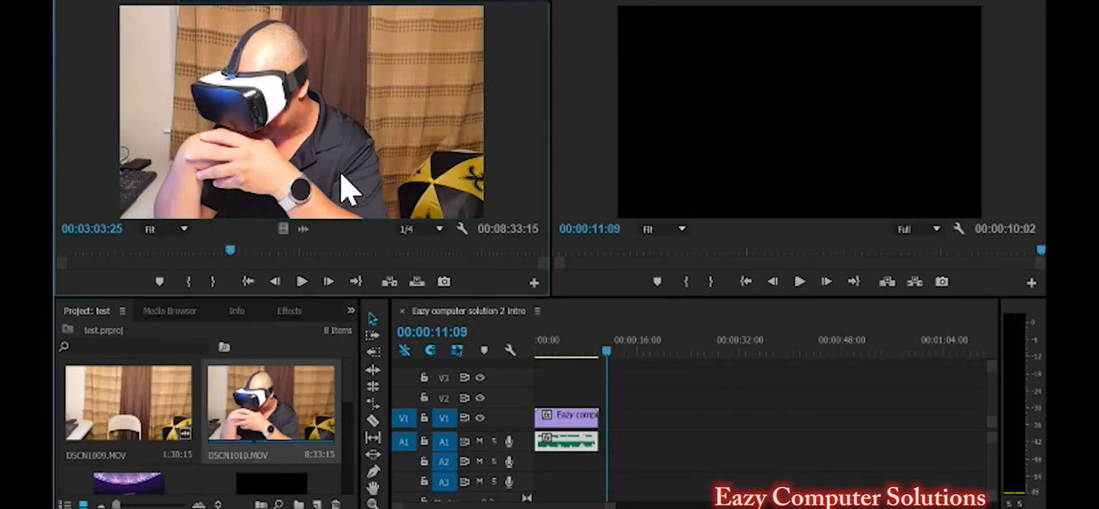
mouse_move(262, 294)
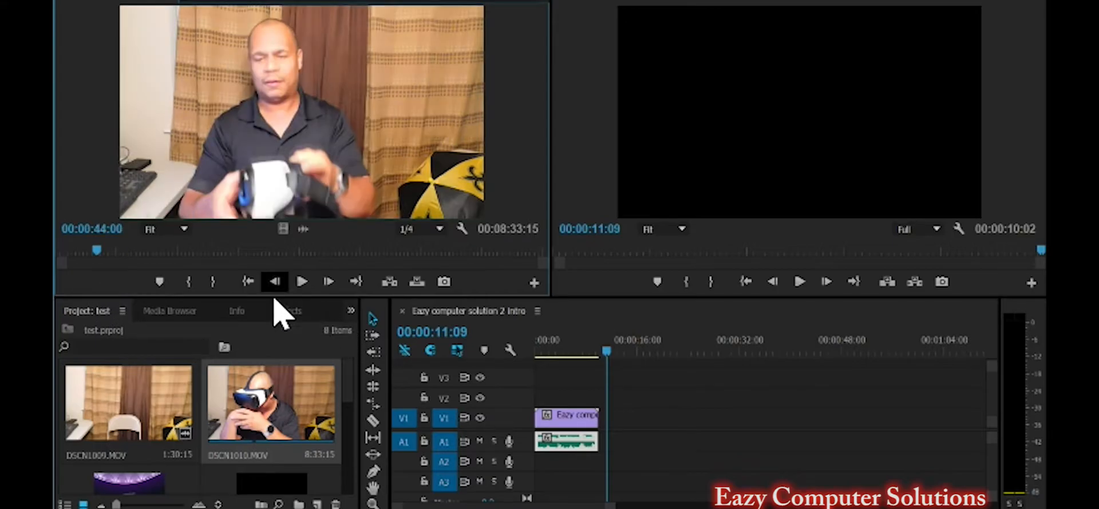
click(303, 282)
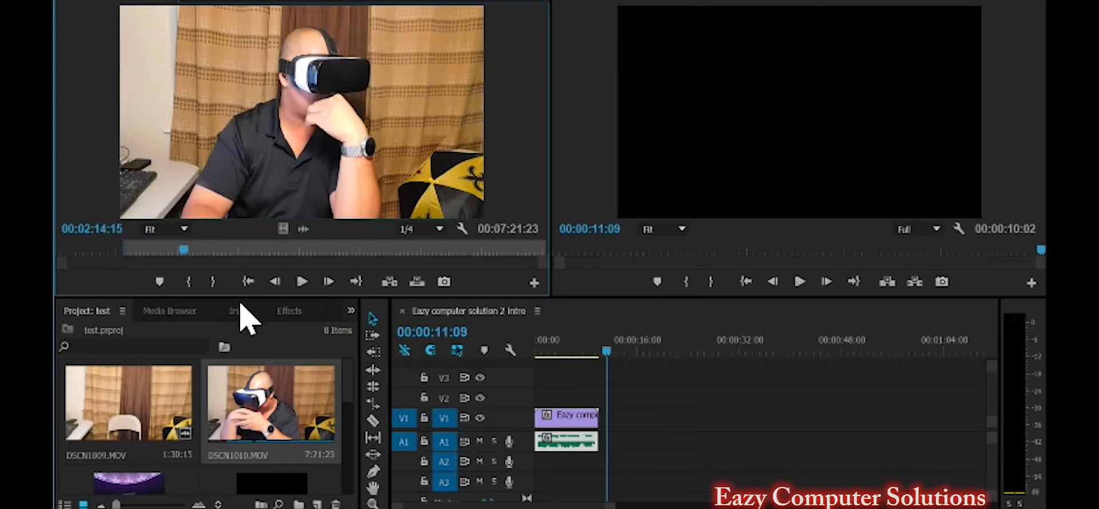
mouse_move(238, 291)
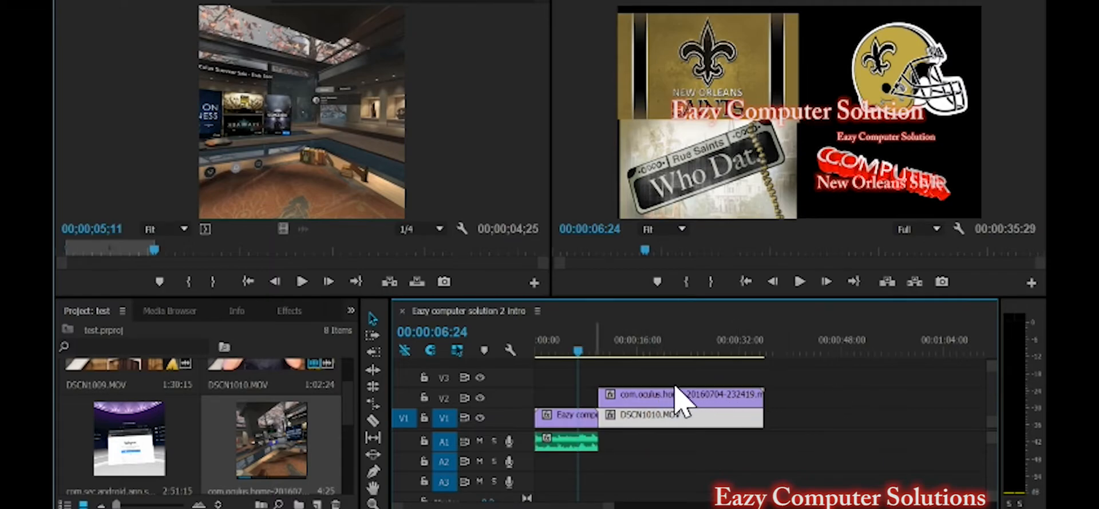
- Move the playhead to about 10 seconds, where the clips overlap, and show Effect Controls
click(799, 281)
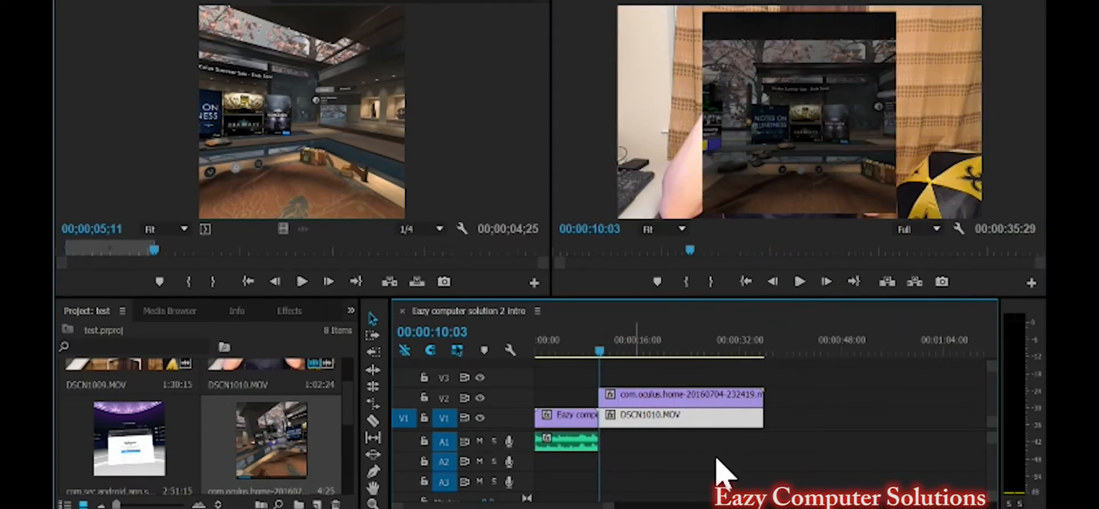
click(680, 414)
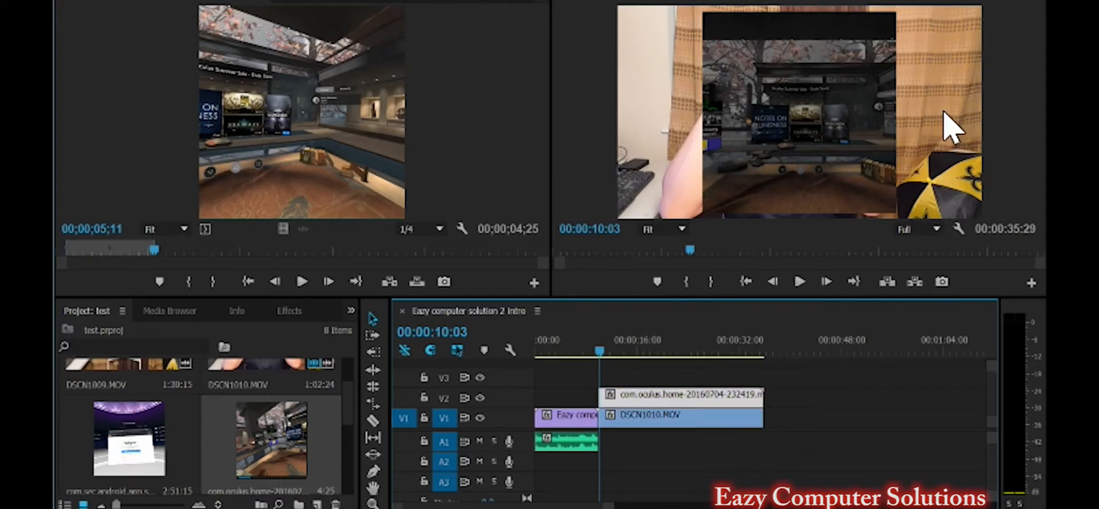
mouse_move(900, 119)
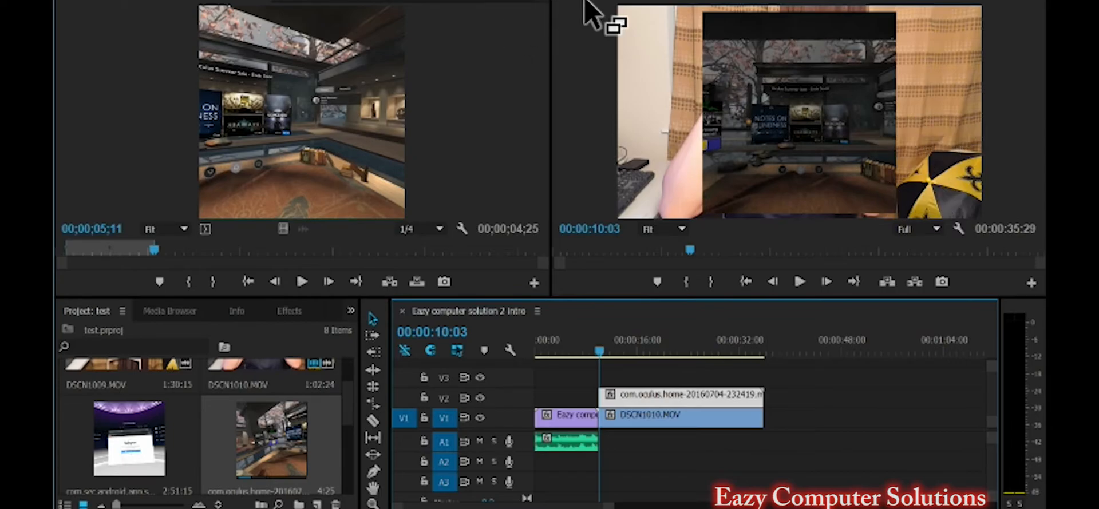
click(615, 26)
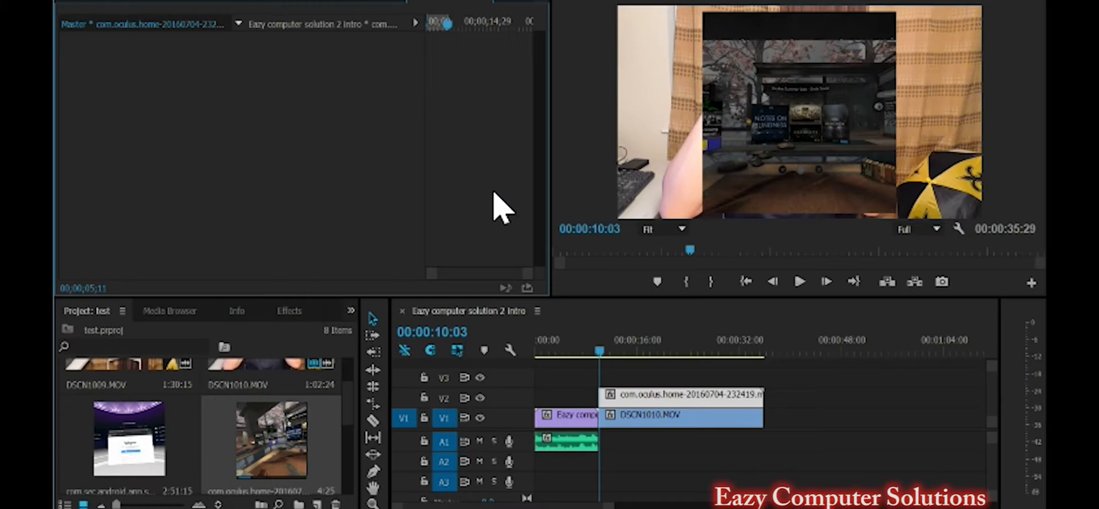
mouse_move(619, 14)
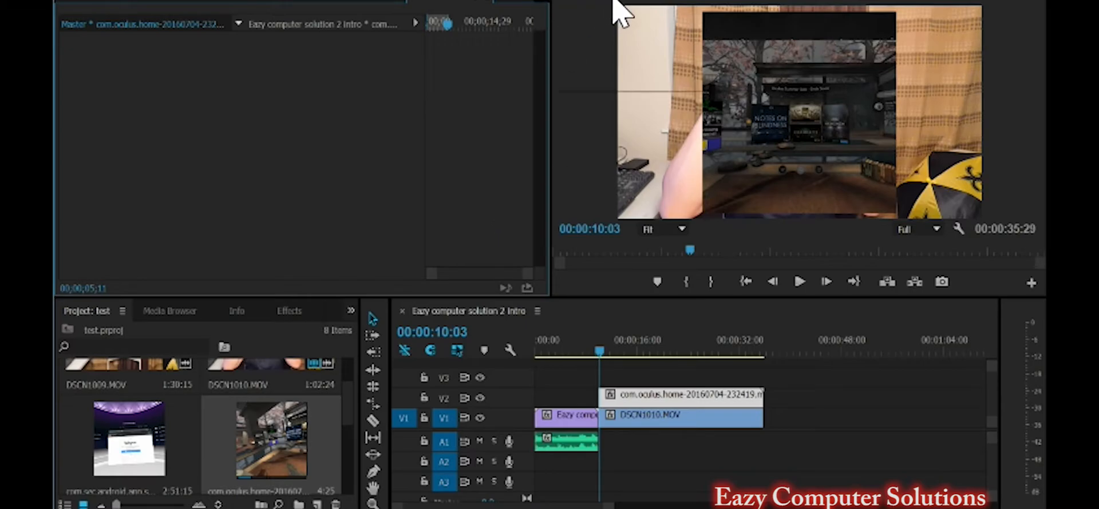
- Select the com.oculus.home clip on V2 to show its Motion settings
click(622, 10)
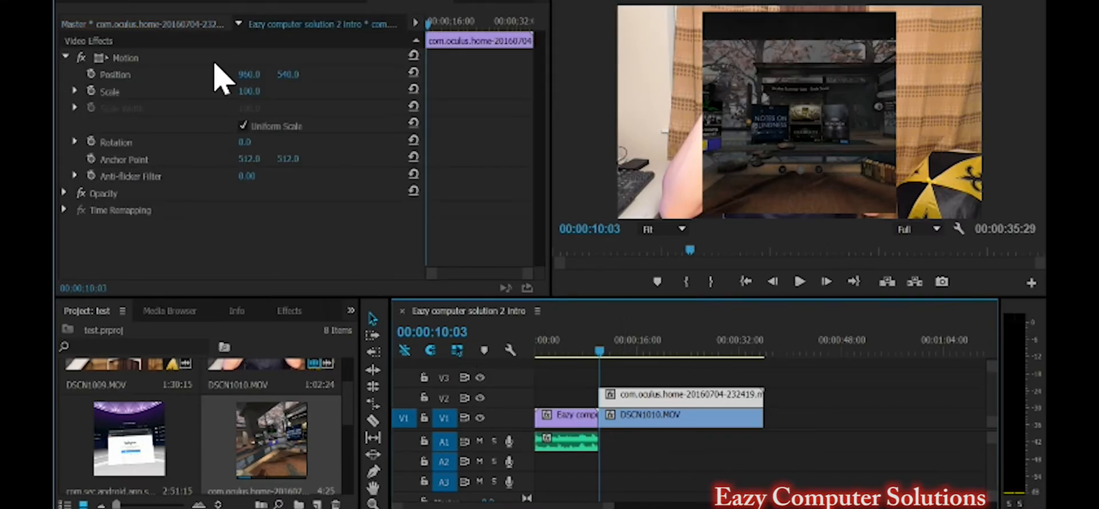
mouse_move(140, 119)
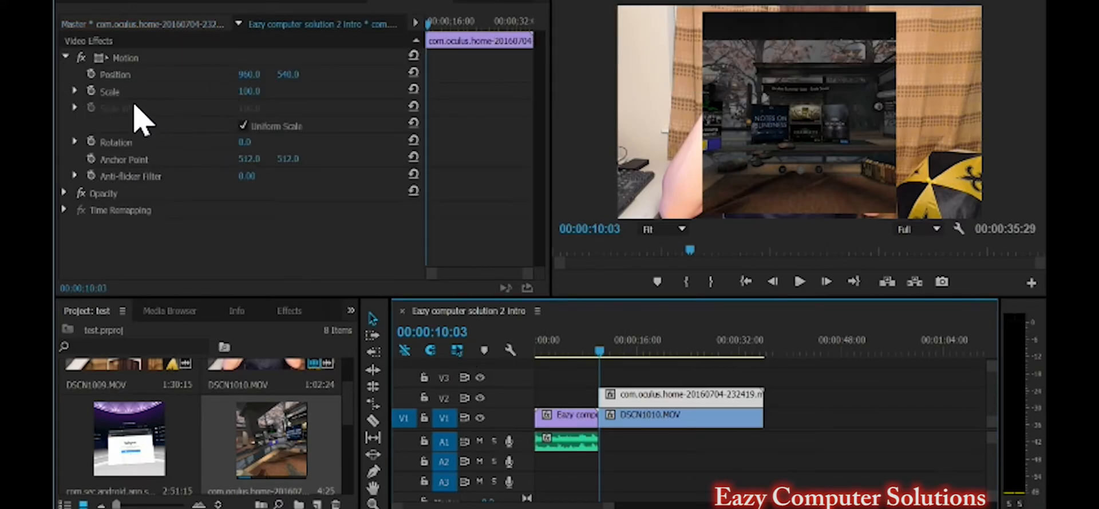
mouse_move(102, 105)
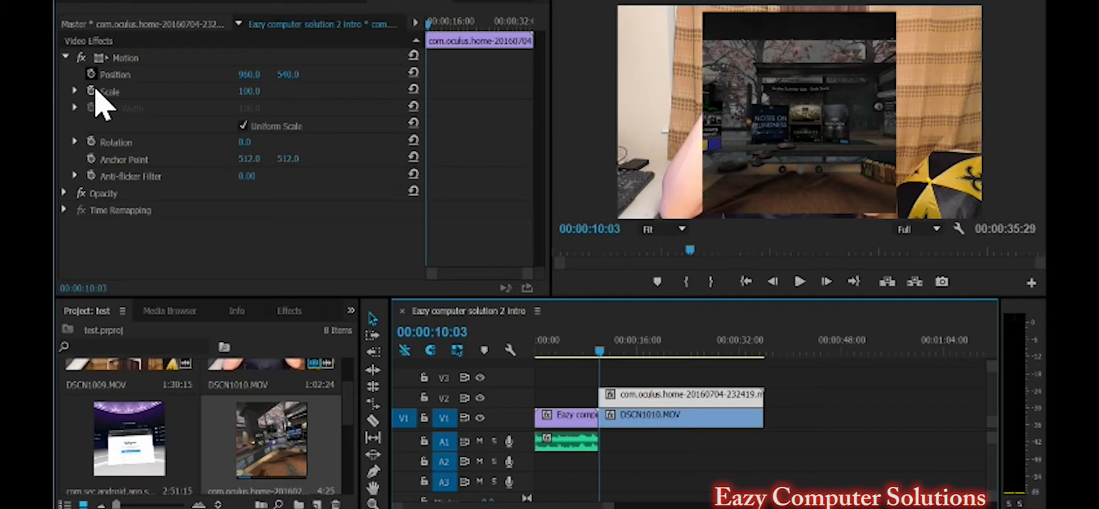
mouse_move(872, 137)
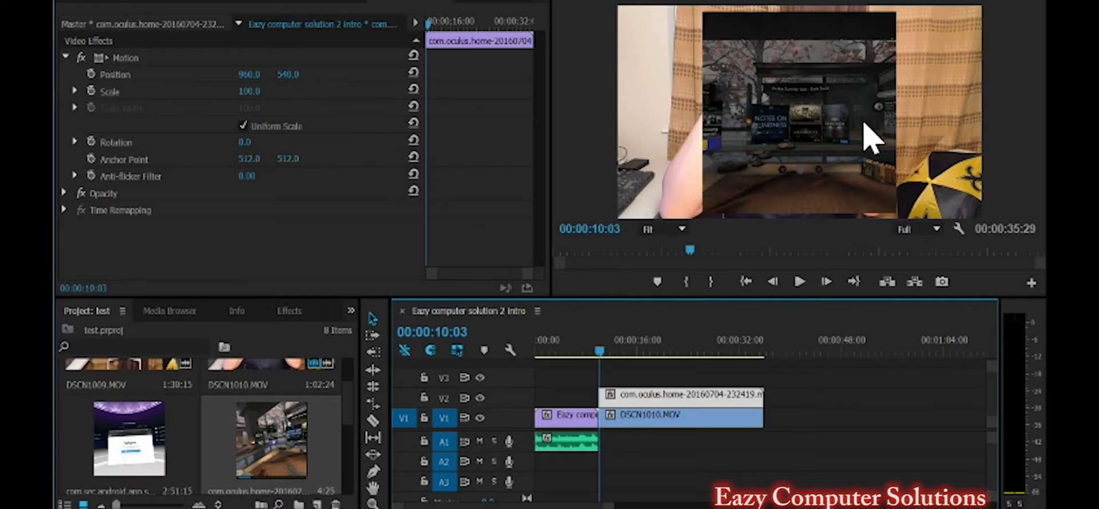
mouse_move(886, 98)
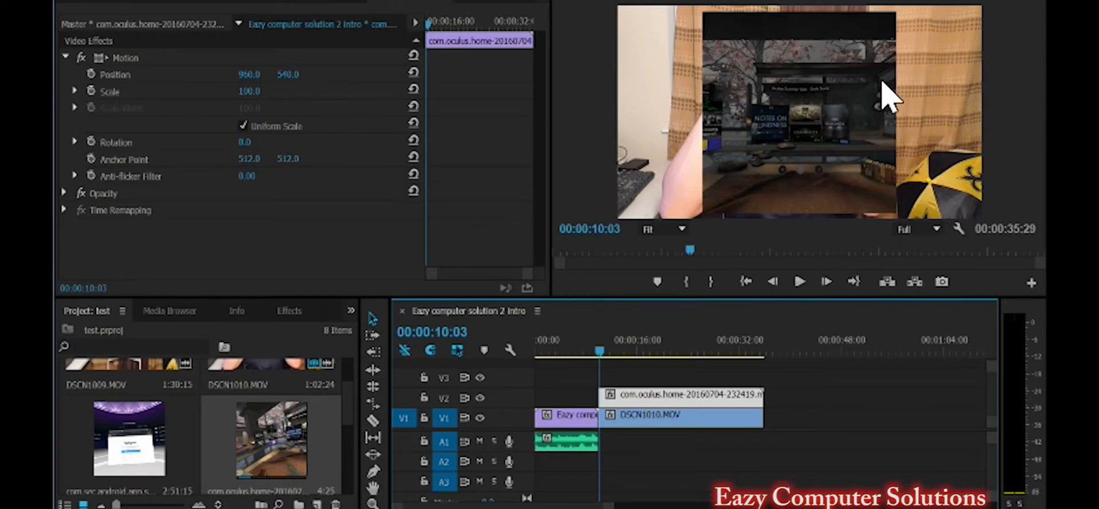
mouse_move(865, 158)
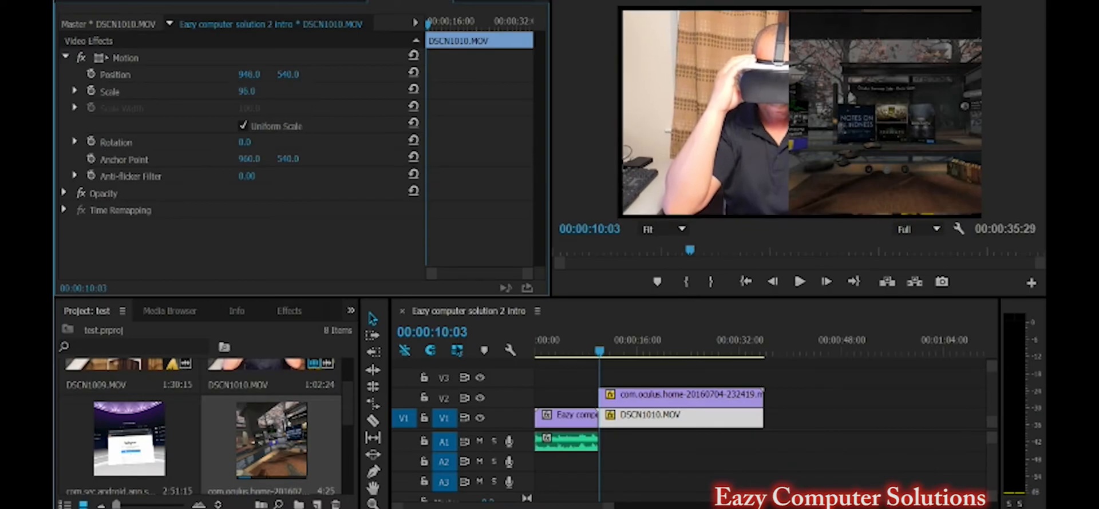
- Set the DSCN1010 webcam clip's Scale to 60 and Position X to 570
drag(246, 91, 246, 91)
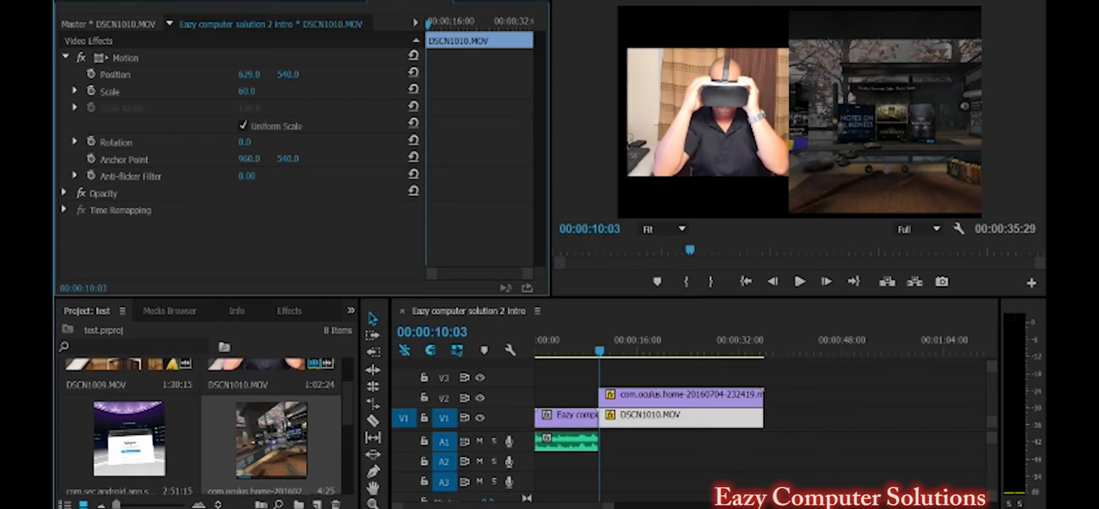
drag(249, 75, 248, 75)
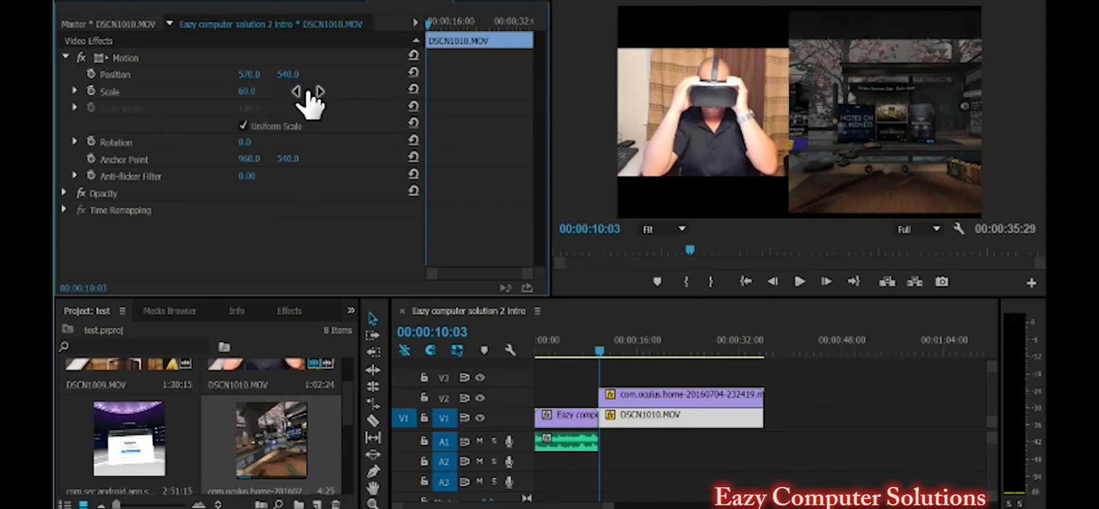
mouse_move(1037, 106)
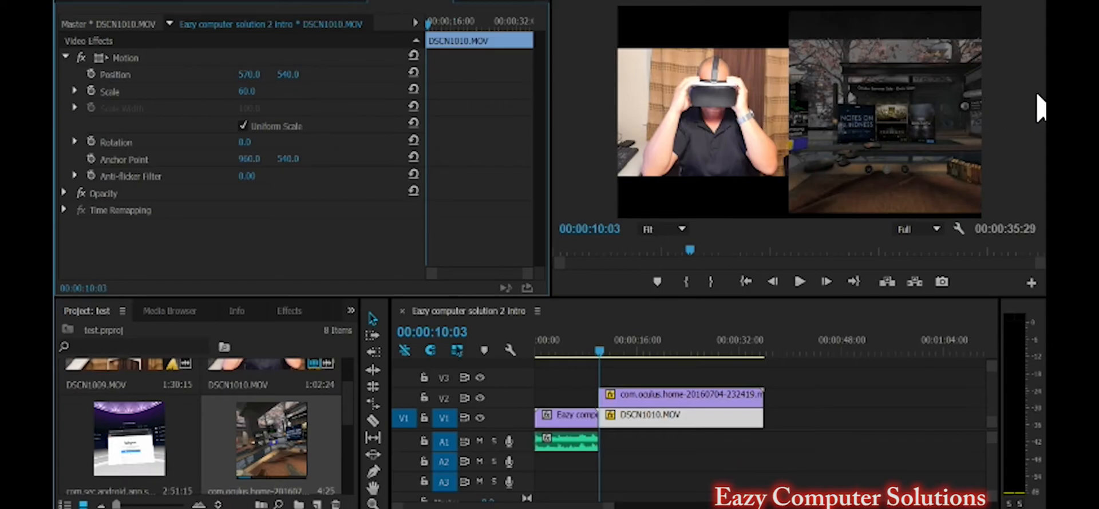
mouse_move(344, 137)
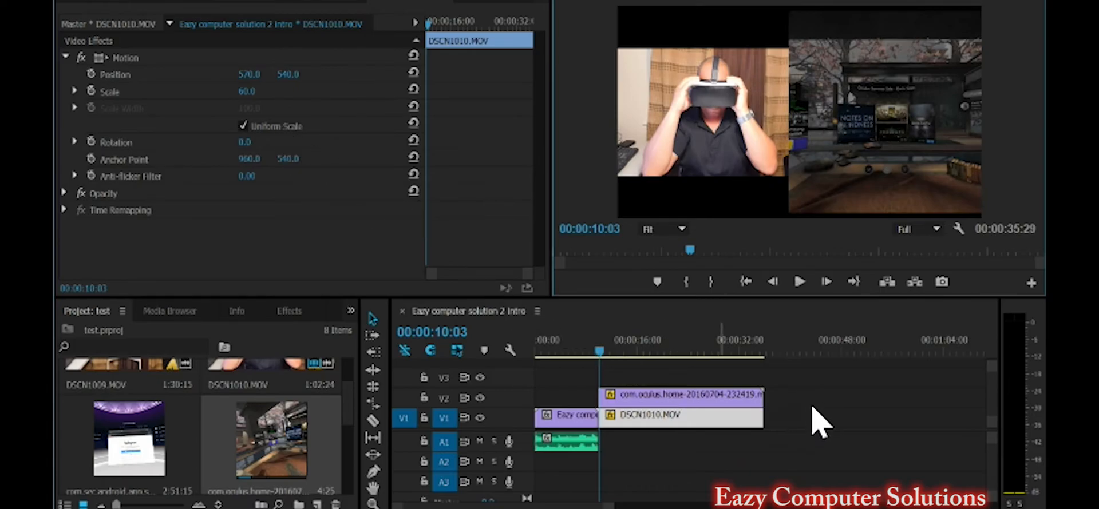
mouse_move(1023, 154)
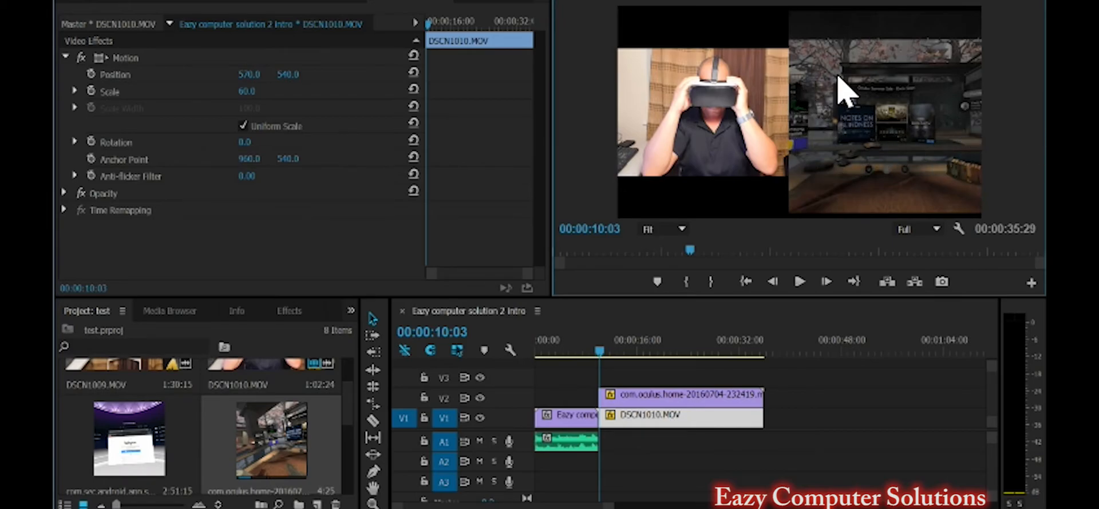
mouse_move(852, 368)
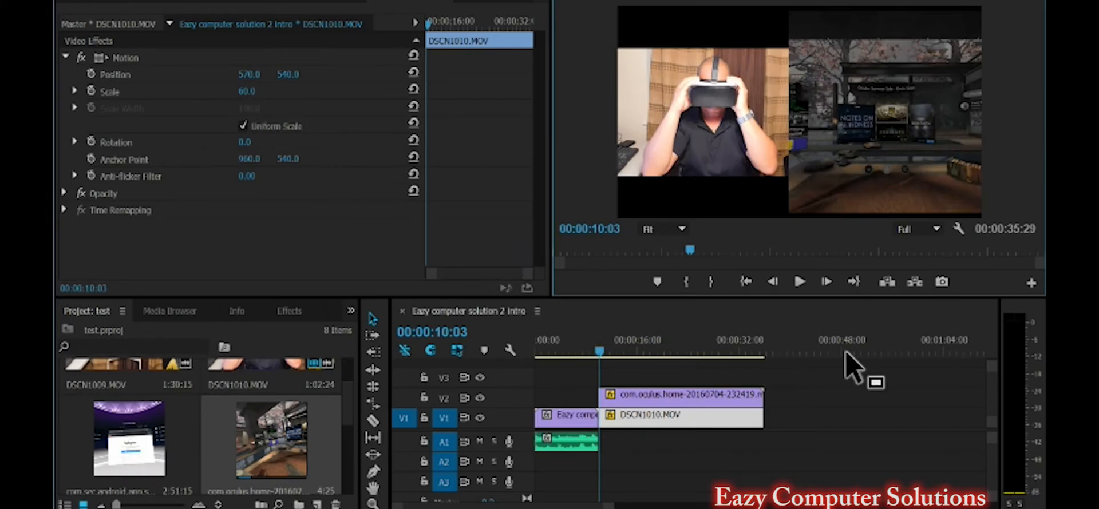
mouse_move(827, 459)
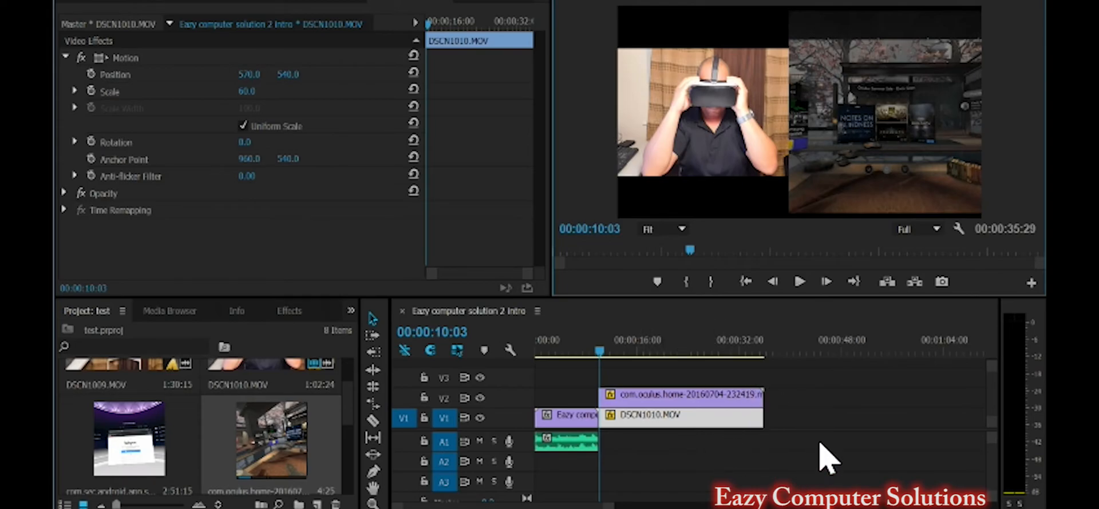
mouse_move(918, 116)
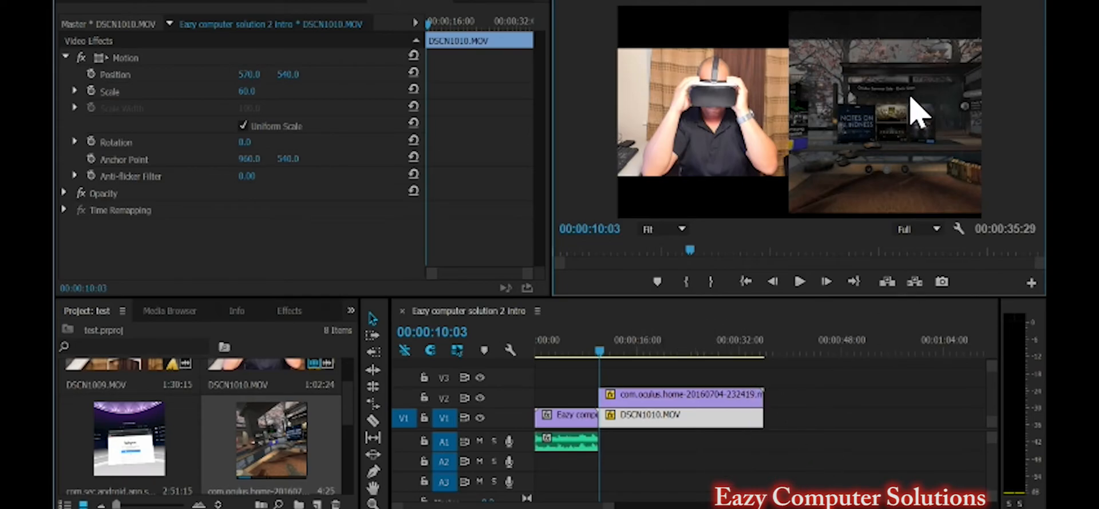
mouse_move(995, 134)
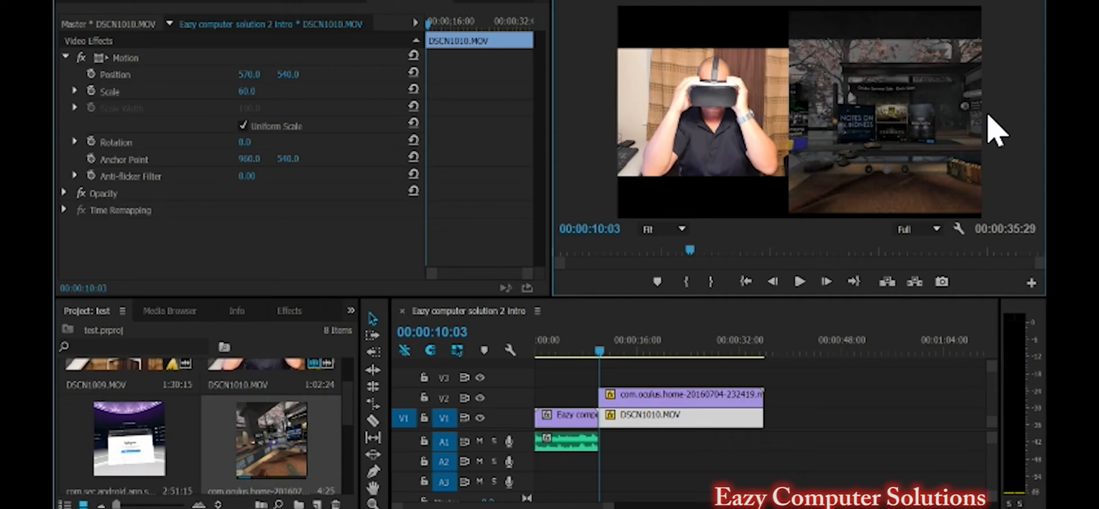
mouse_move(1030, 147)
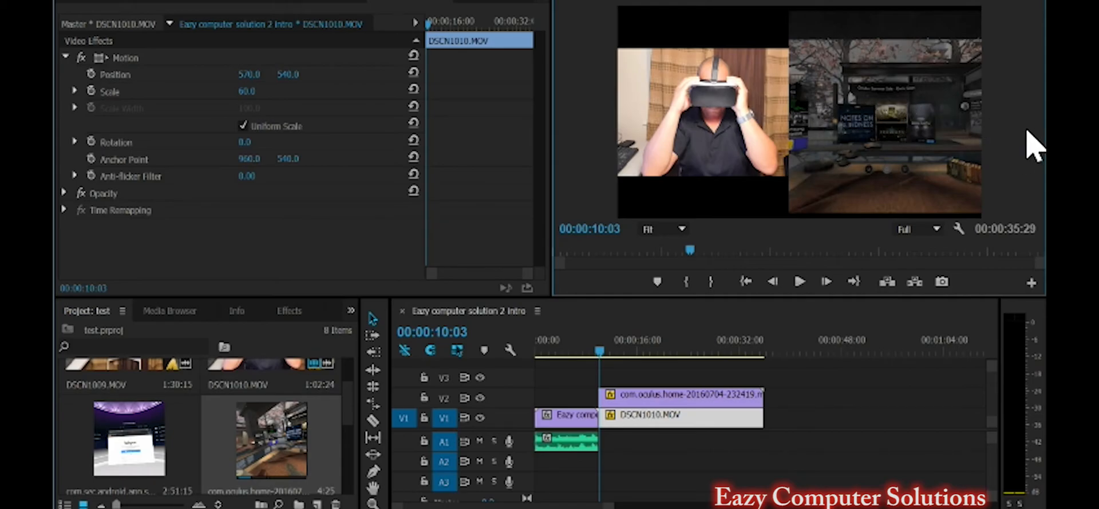
mouse_move(932, 322)
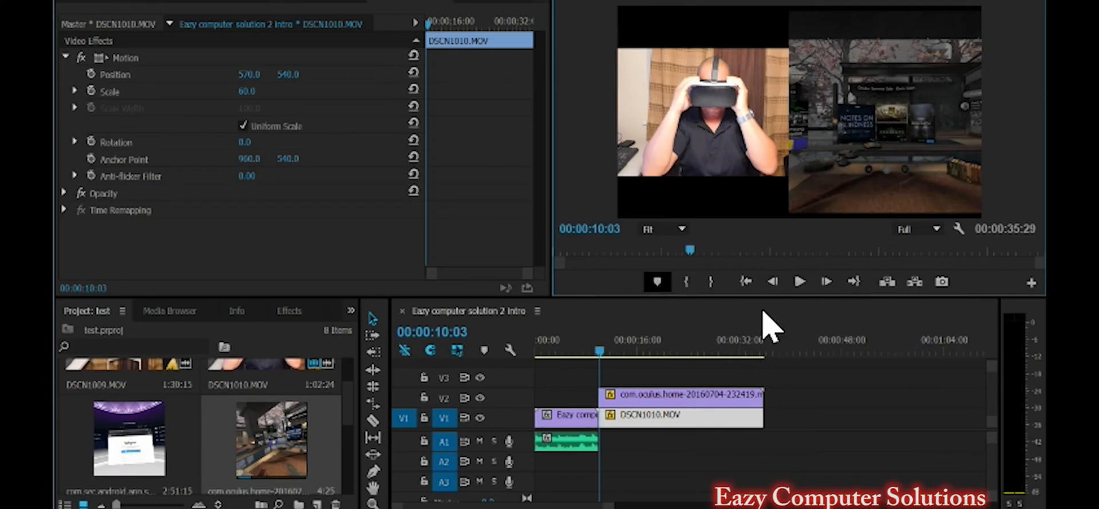
- Play the sequence in the Program Monitor to about 30 seconds, showing webcam and VR side by side
click(798, 282)
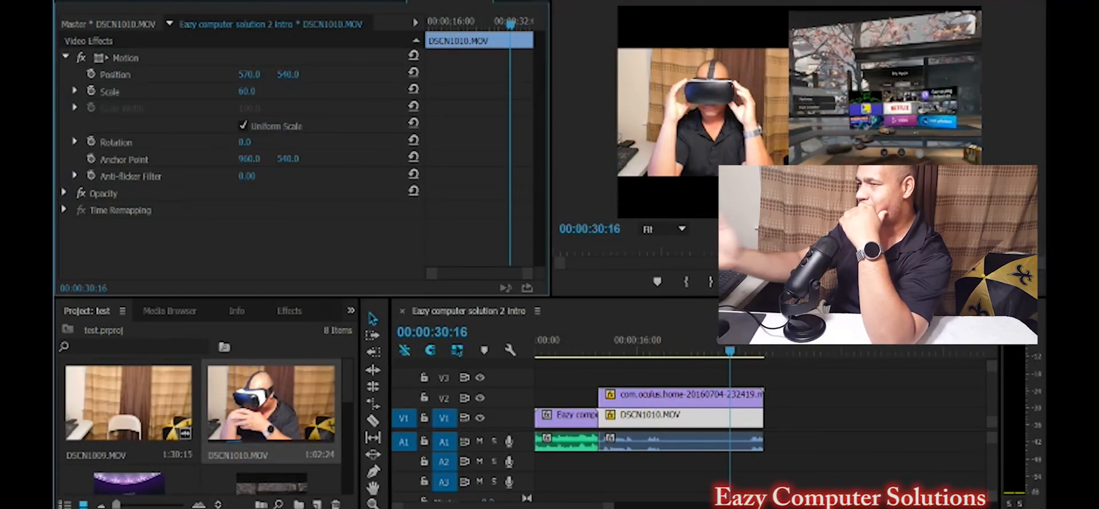
mouse_move(701, 273)
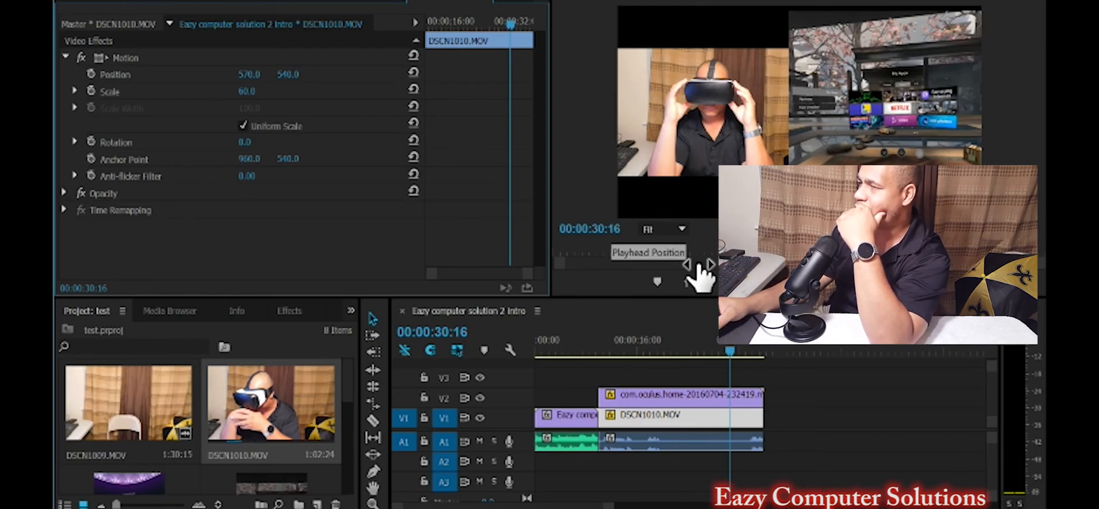